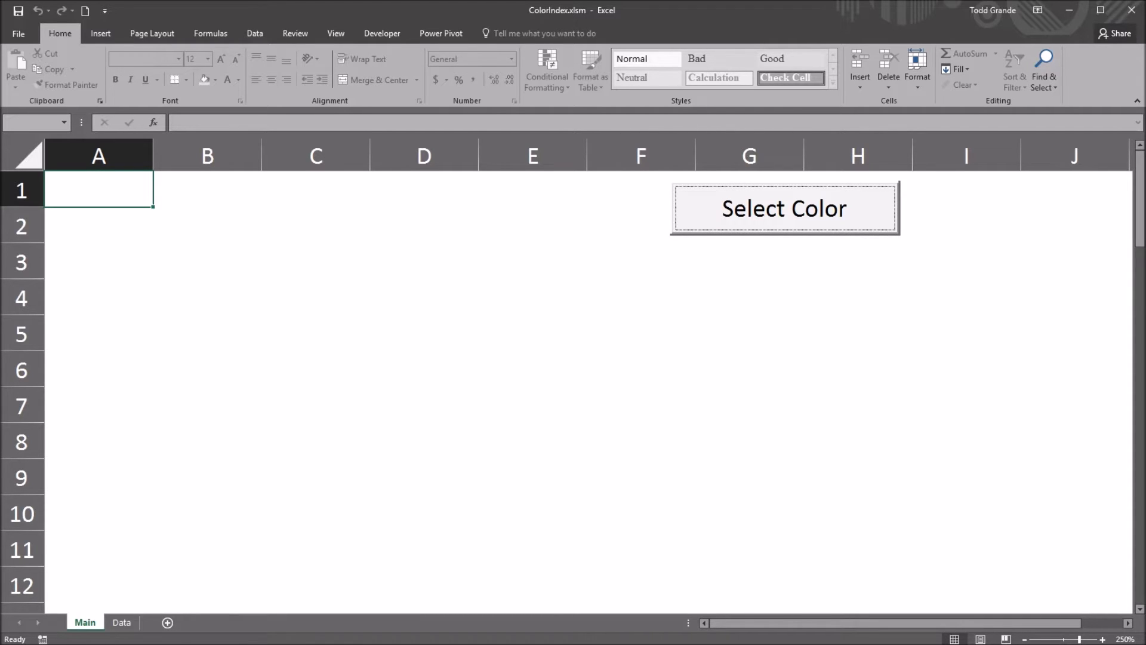
# Launch the UserForm1 color picker from the Main sheet's Select Color button.
pyautogui.click(783, 207)
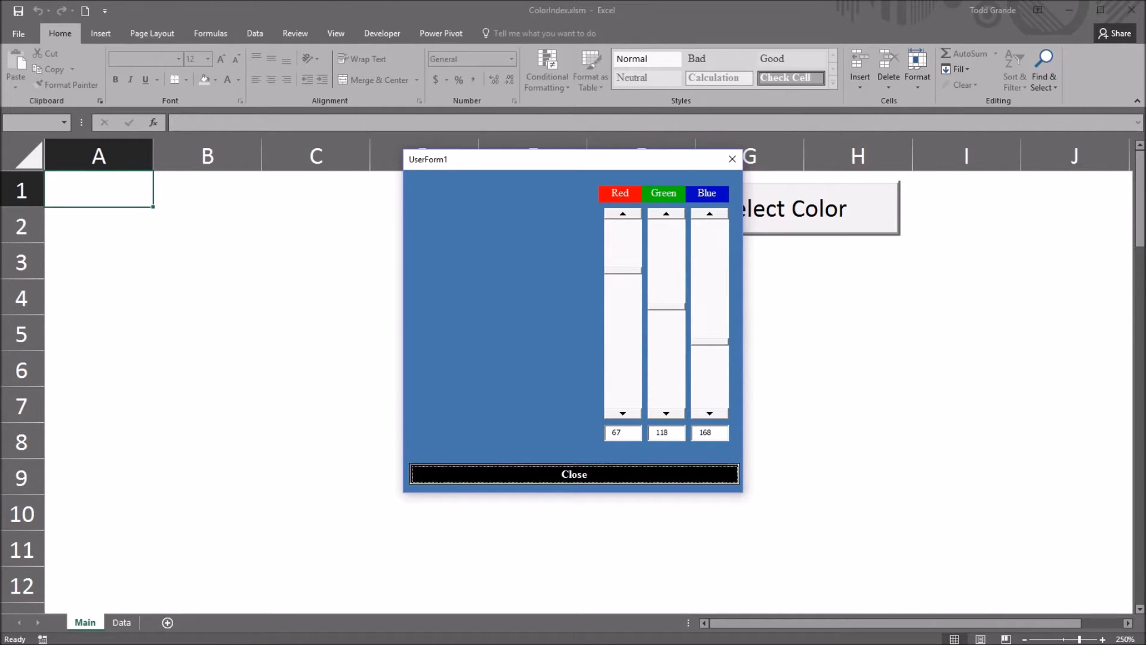
# Close the color picker form to return to the workbook.
pyautogui.click(573, 474)
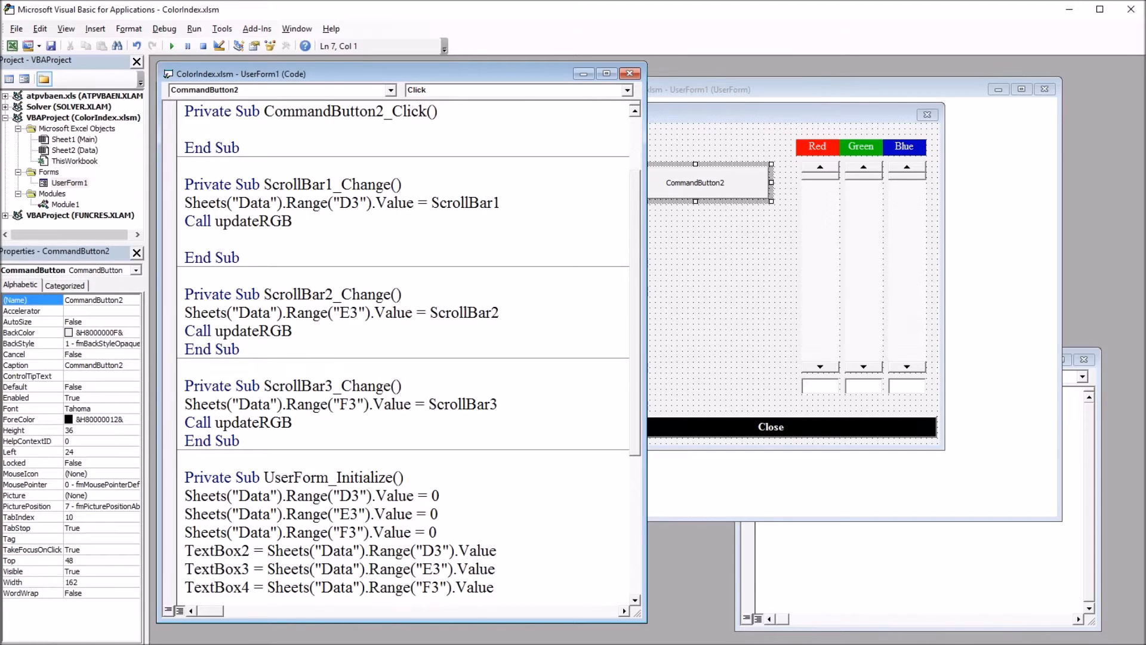
# In CommandButton2_Click declare Dim i As Integer and an empty For i = 1 To 56 loop.
pyautogui.click(186, 129)
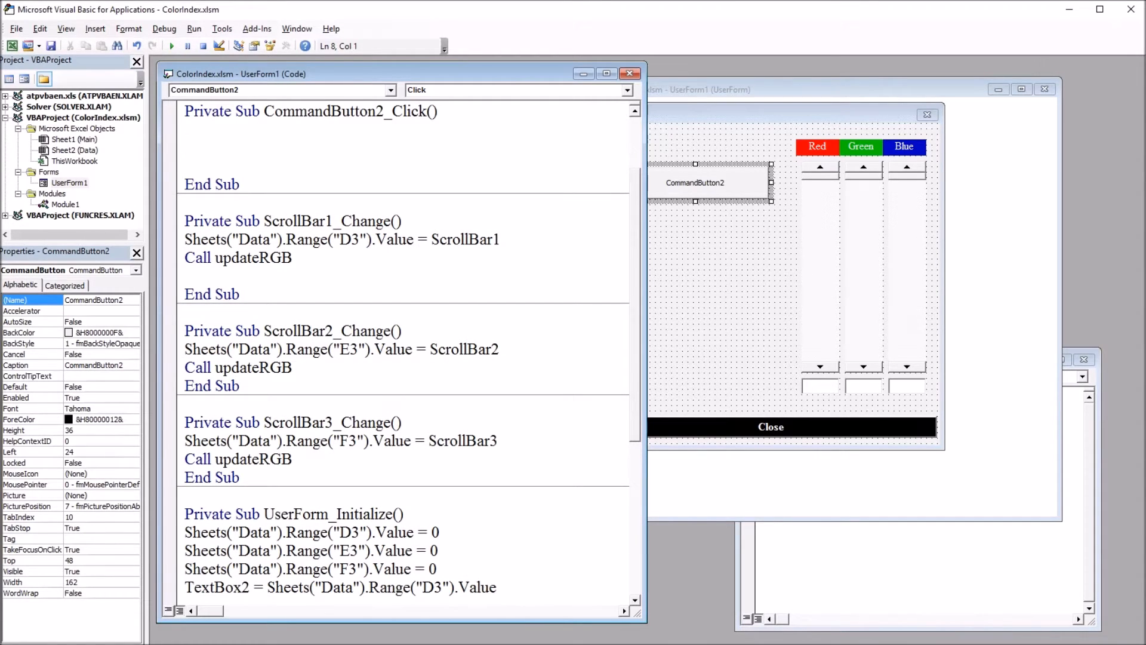
pyautogui.write('Dim i As Integer')
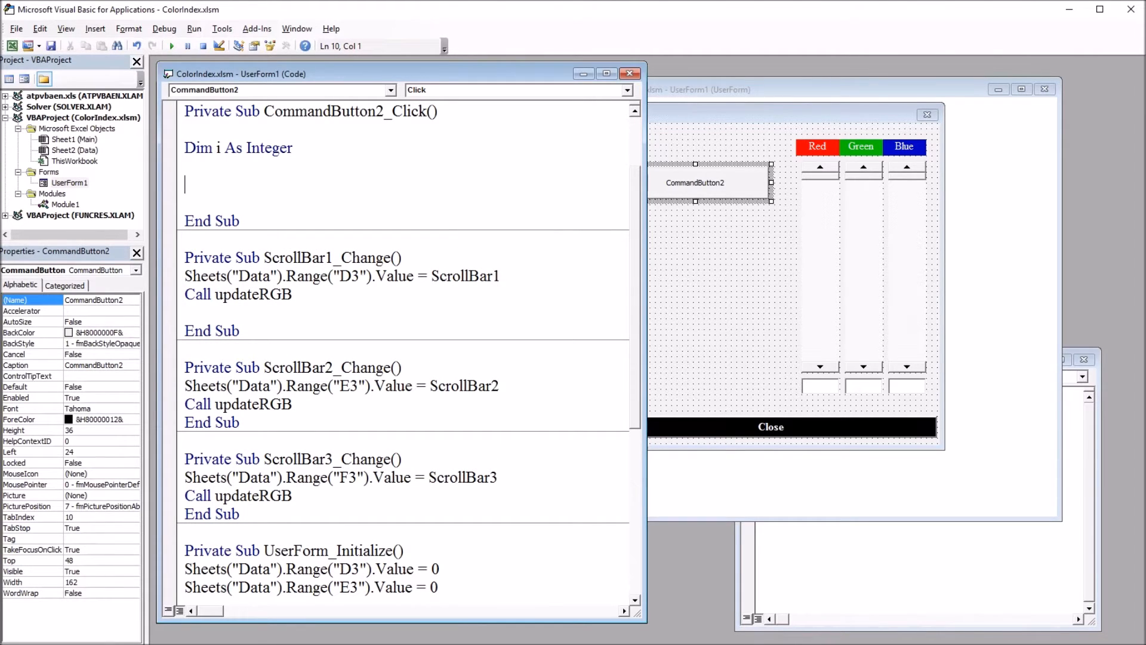
pyautogui.write('for i =')
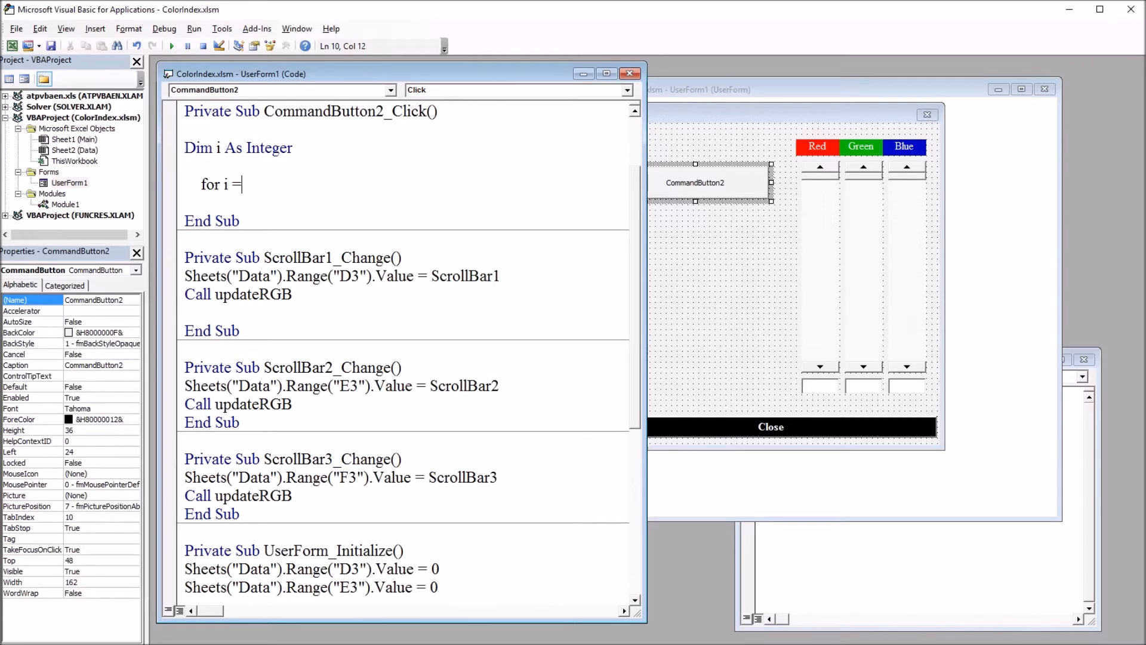
pyautogui.write('1 t')
pyautogui.write('Next i')
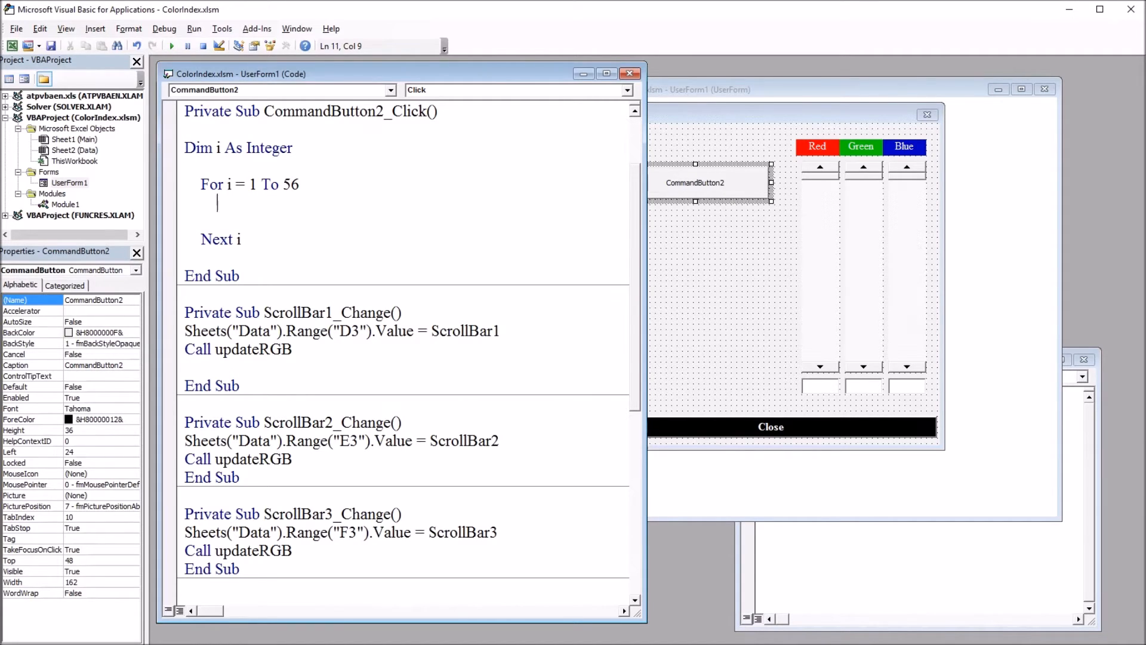
# Inside the loop write Cells(i, 1) = i to number column A.
pyautogui.write('cells(')
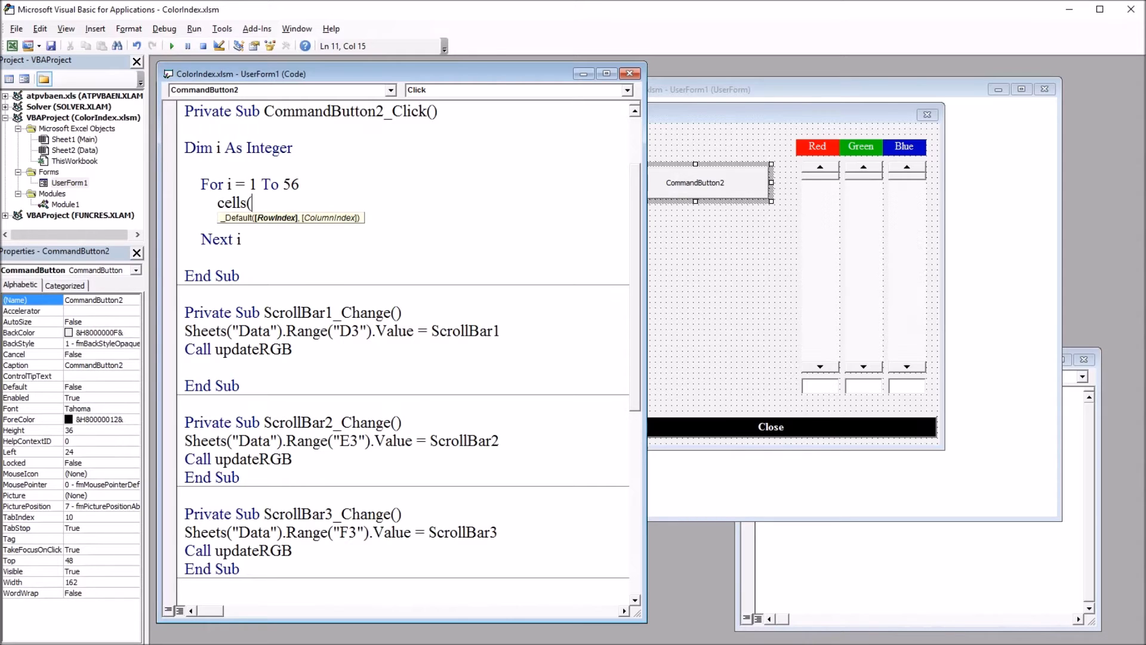
pyautogui.write('i,')
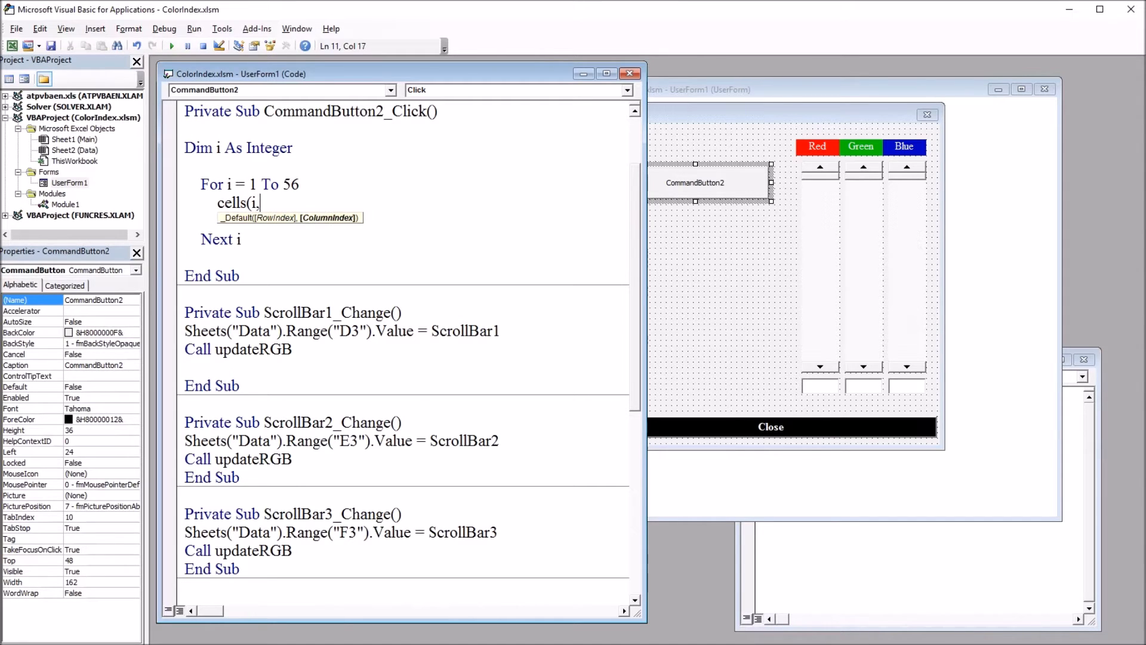
pyautogui.write('1')
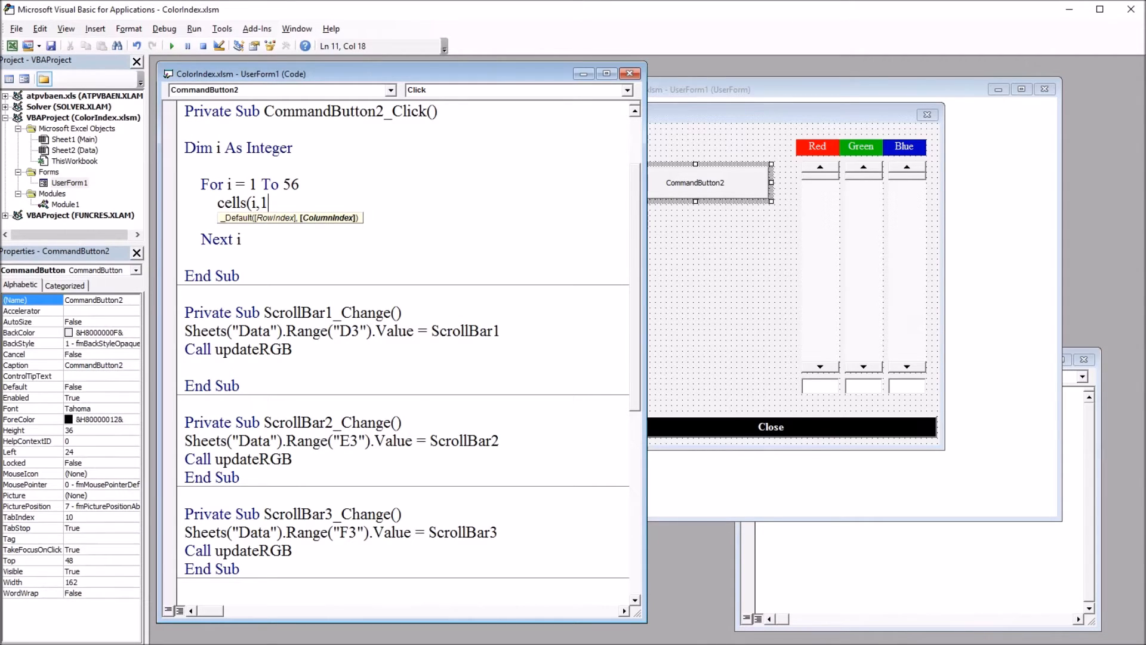
pyautogui.write(')')
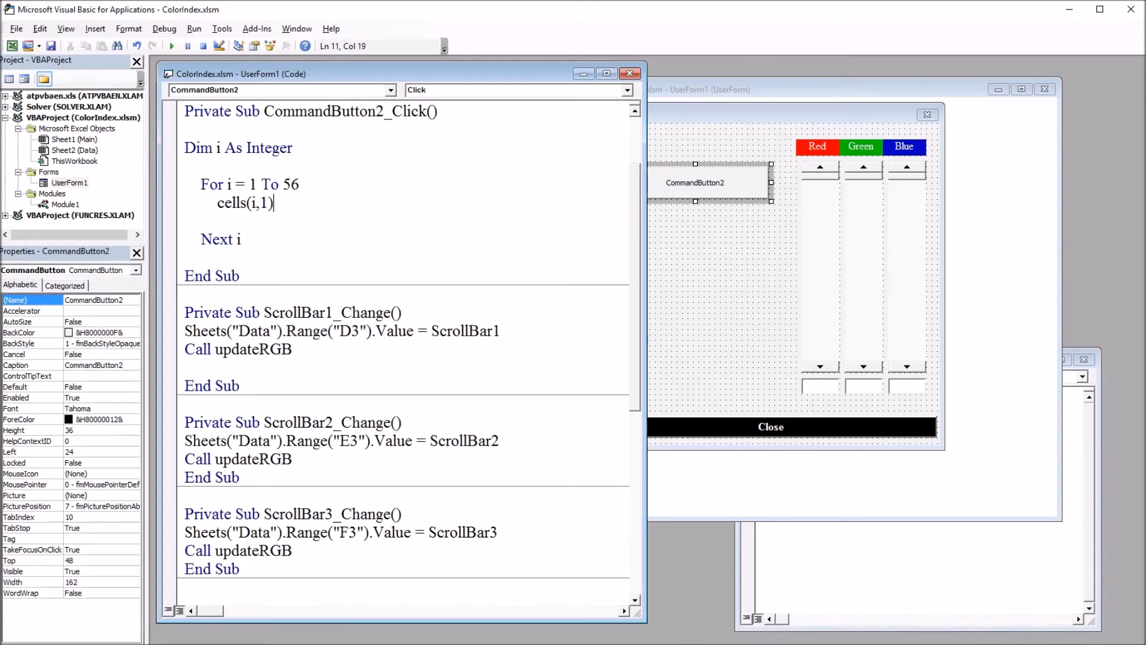
pyautogui.write('=')
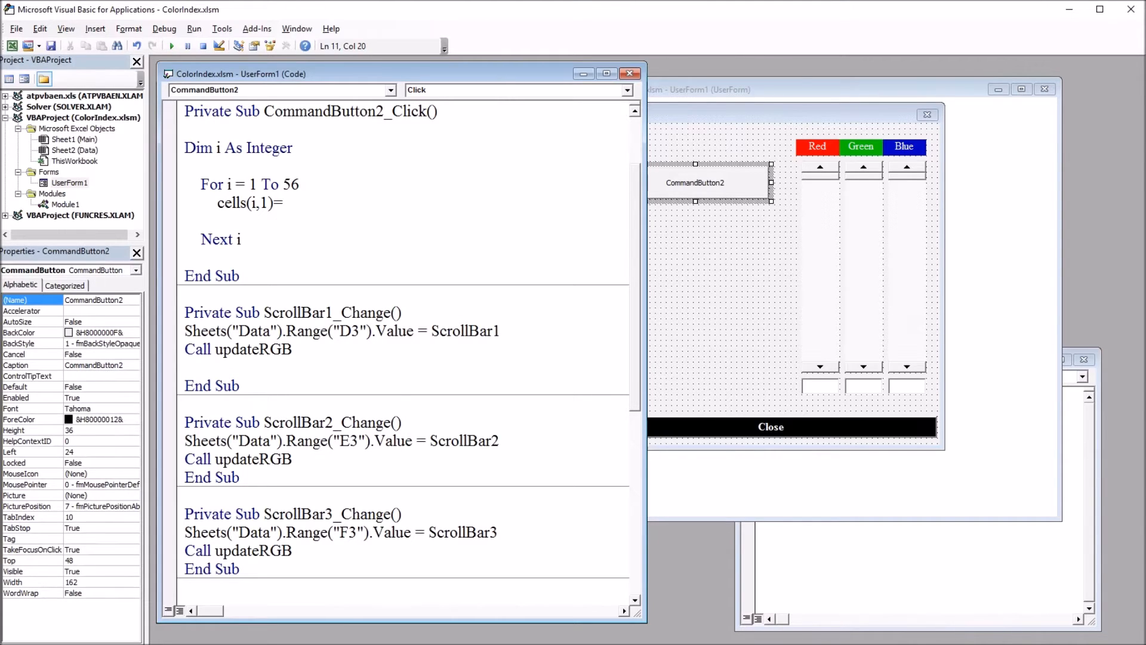
pyautogui.write('i')
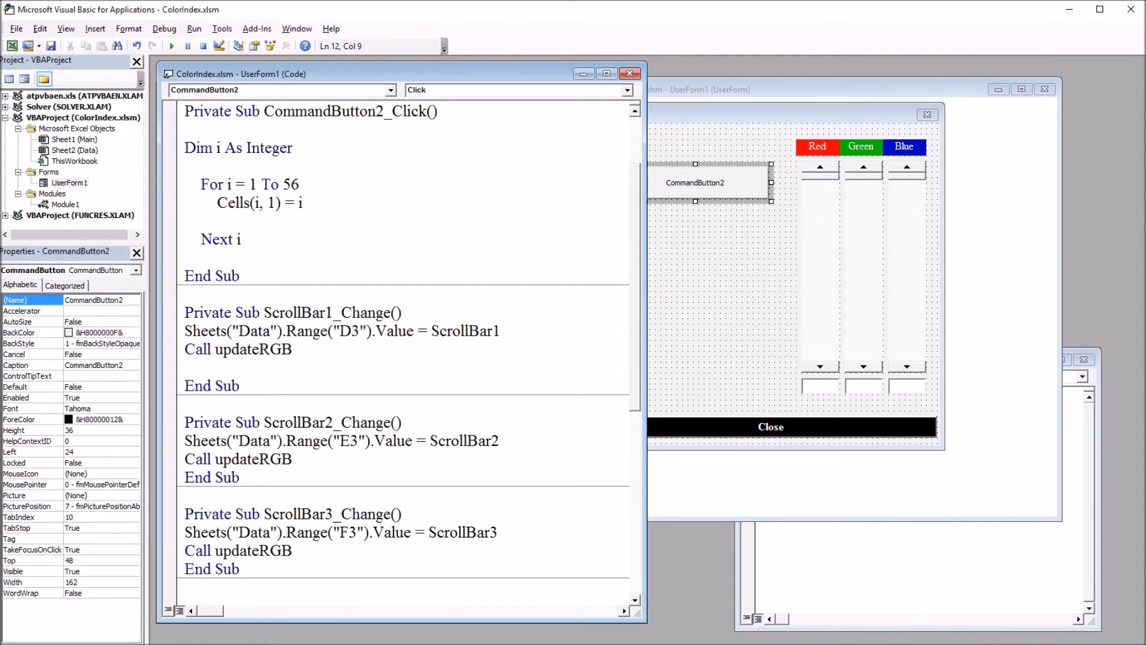
# Add Cells(i, 2).Interior.ColorIndex = i to fill column B with each index color.
pyautogui.write('cells(i,2')
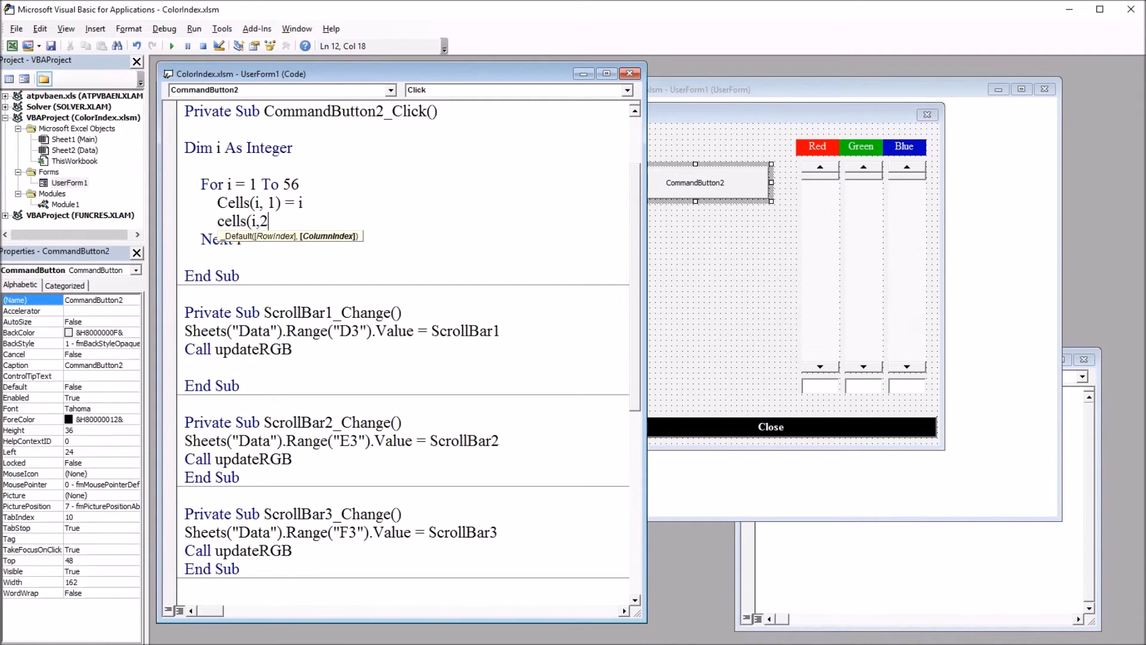
pyautogui.write(').')
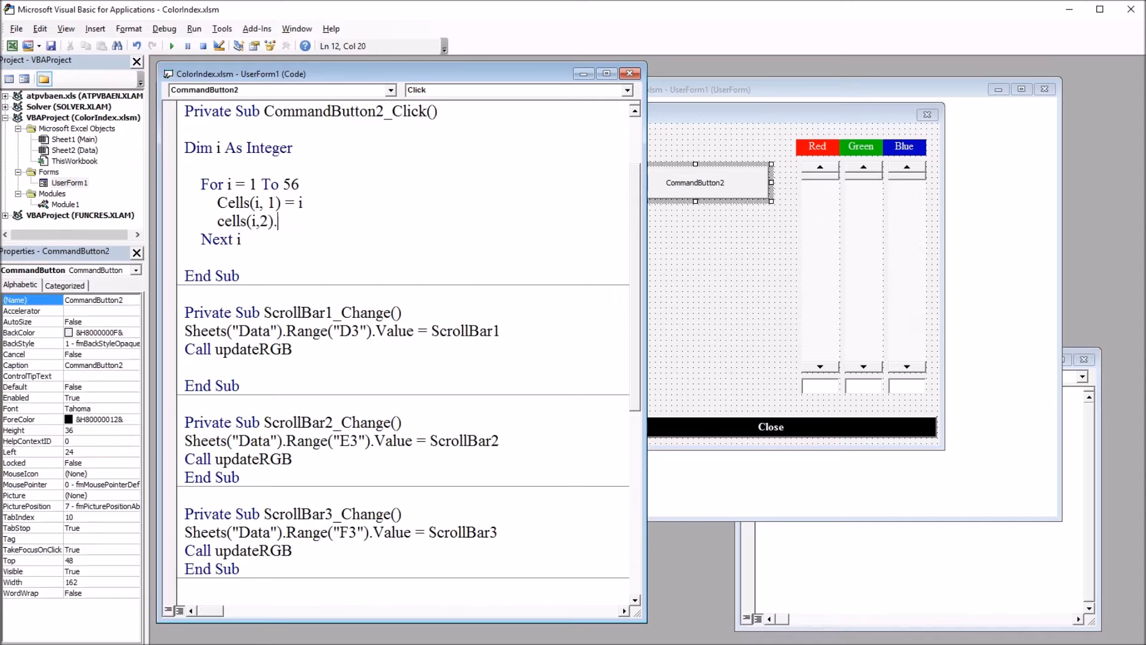
pyautogui.write('interior')
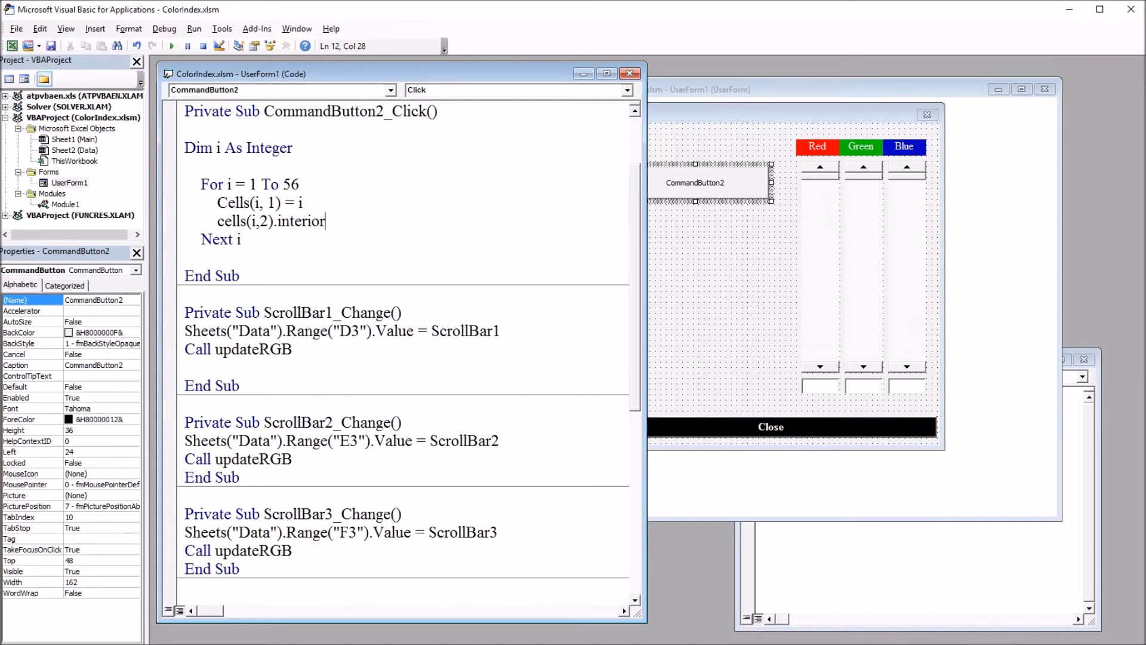
pyautogui.write('.colorindex=')
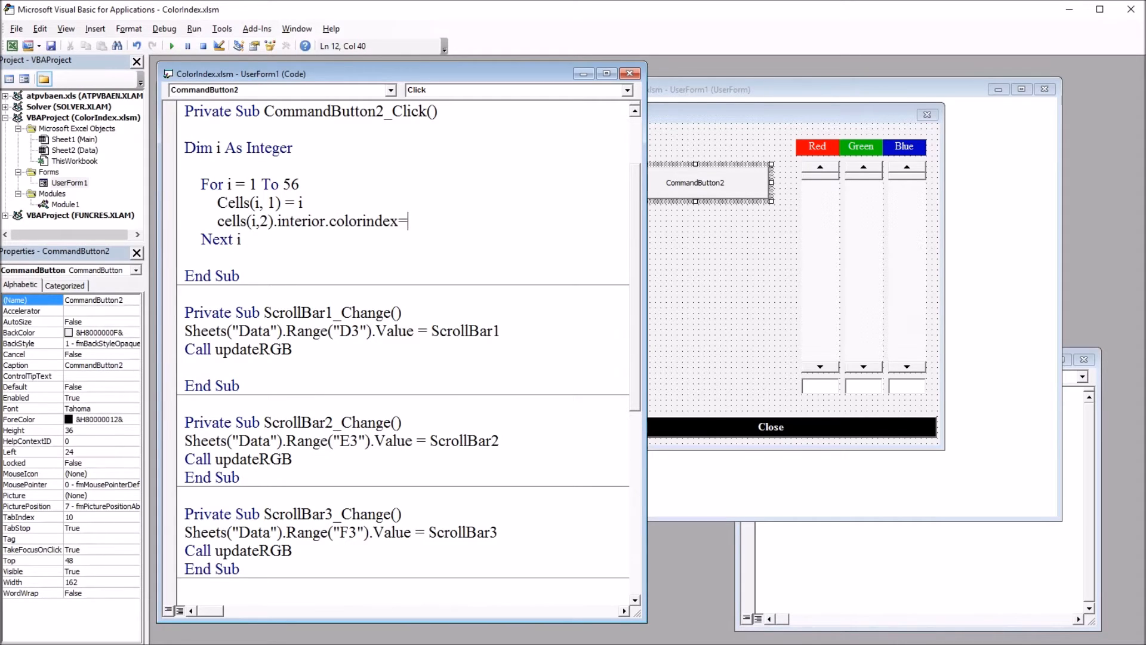
pyautogui.write('i')
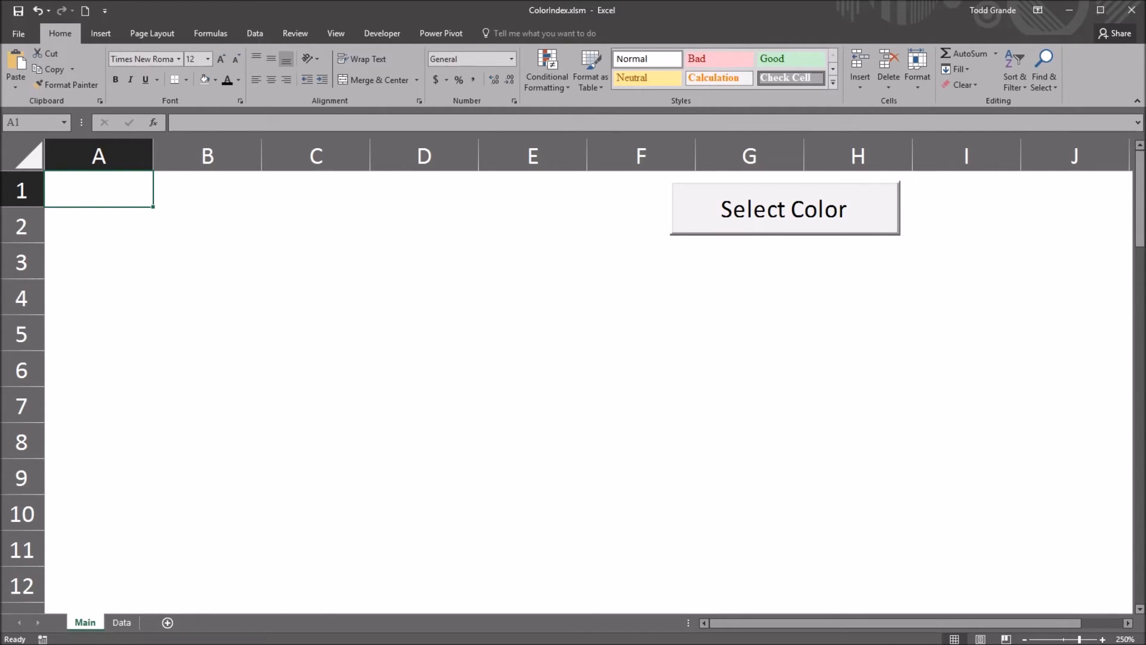
# Run the new form button to fill indexes 1–56 with their colors, then check A1 and the sheet.
pyautogui.click(783, 207)
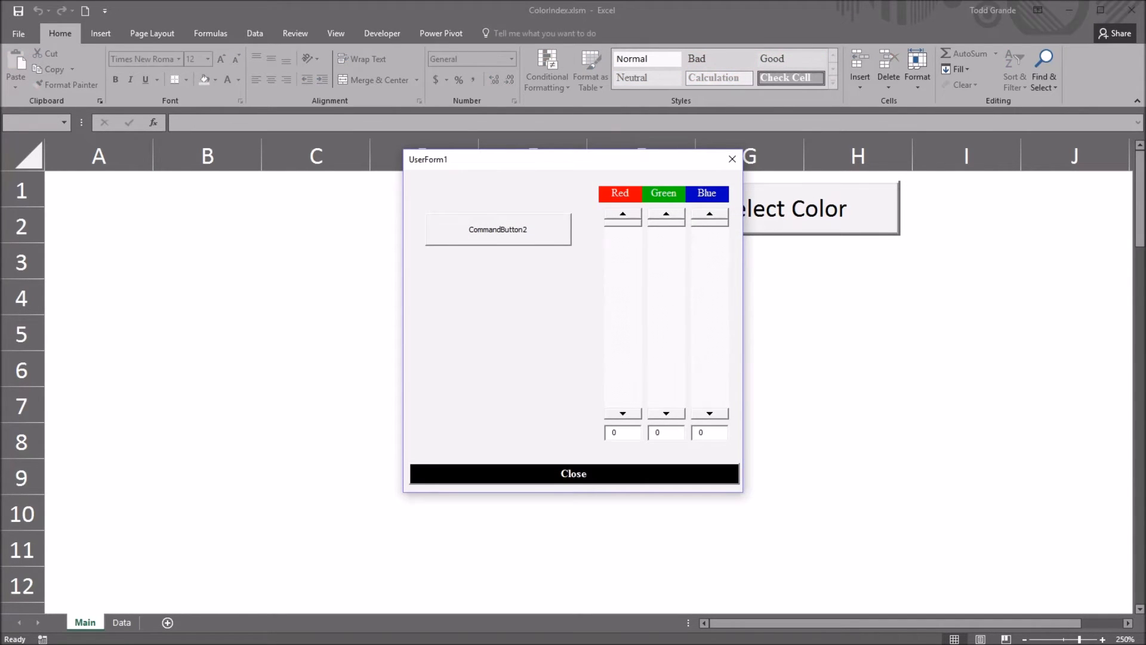
pyautogui.click(497, 229)
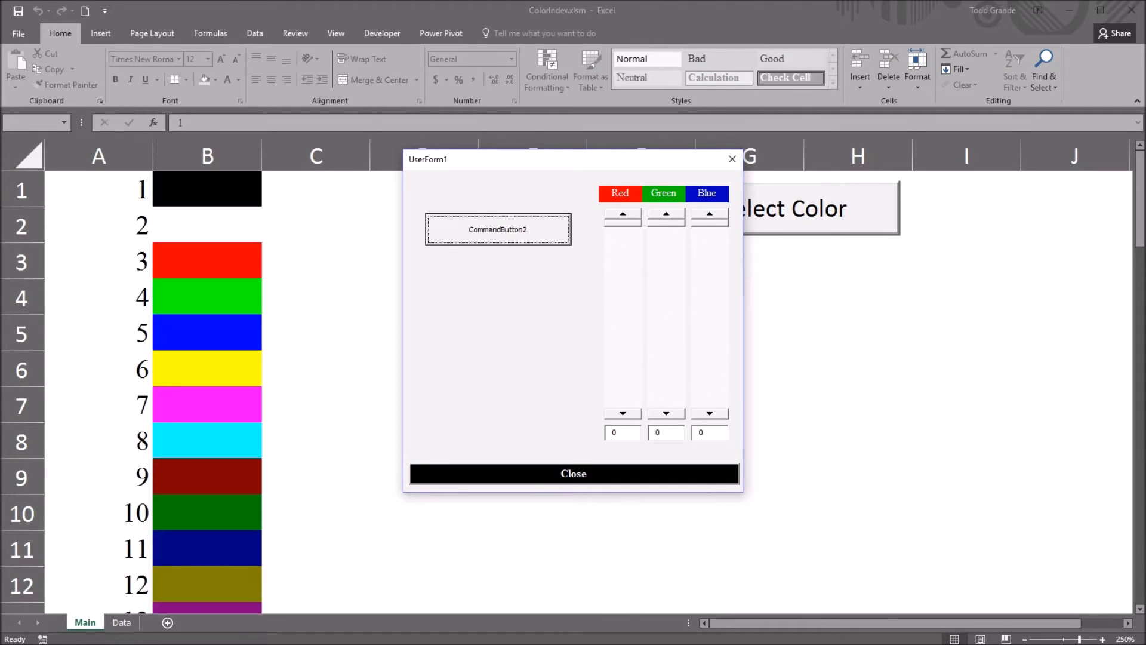
pyautogui.click(573, 472)
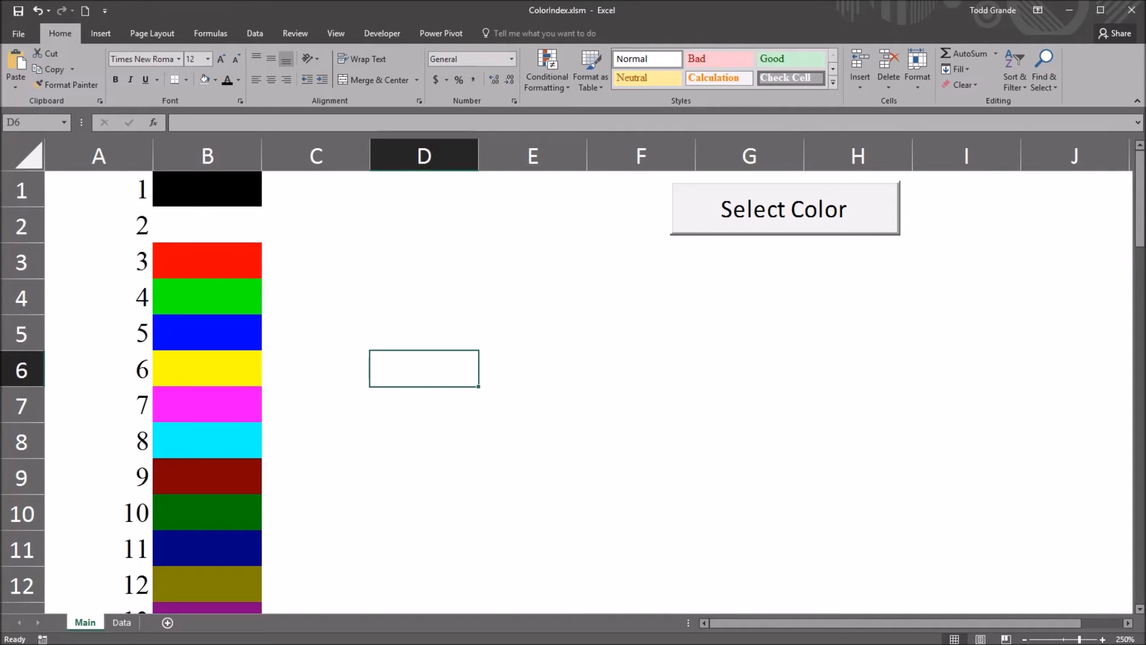
pyautogui.click(99, 188)
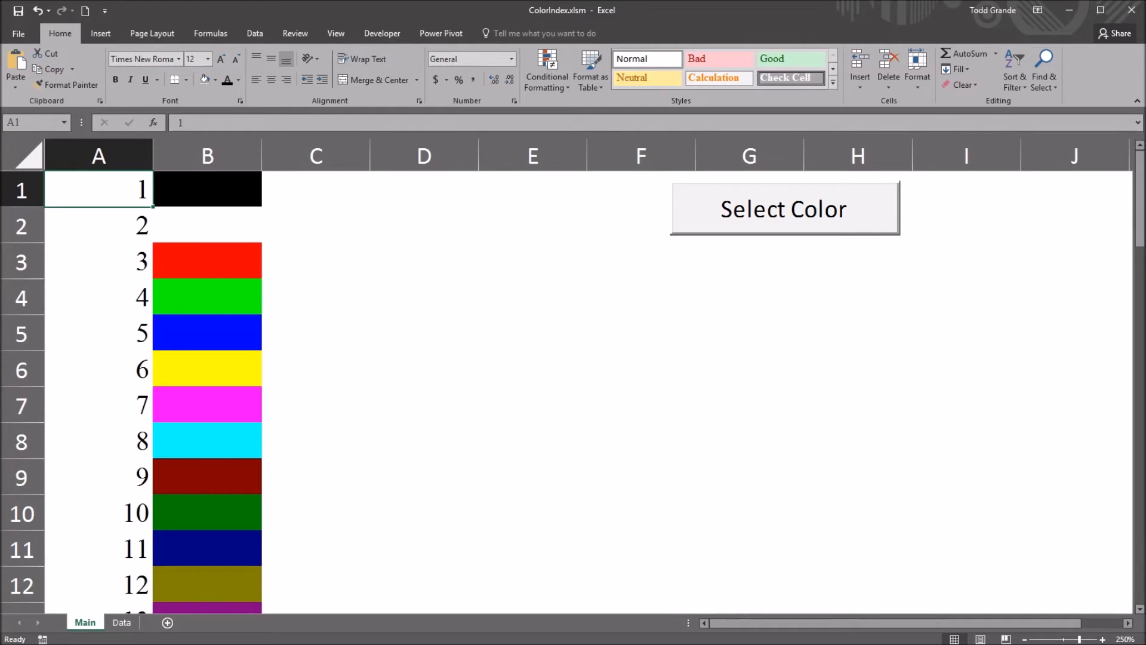
pyautogui.scroll(-3)
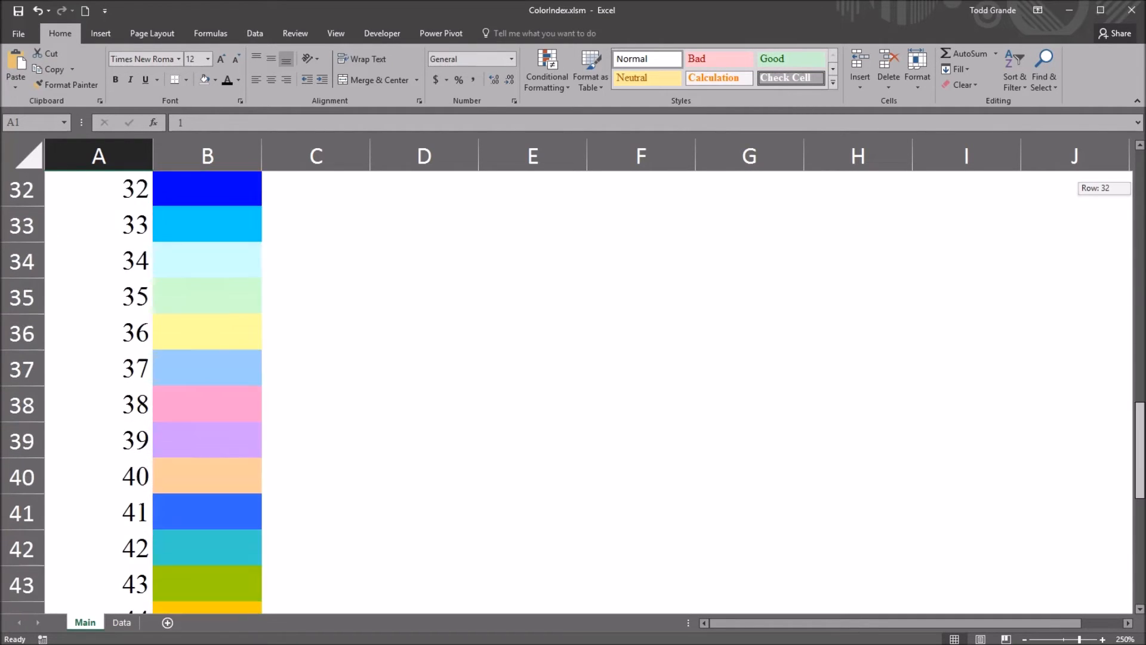
pyautogui.scroll(-3)
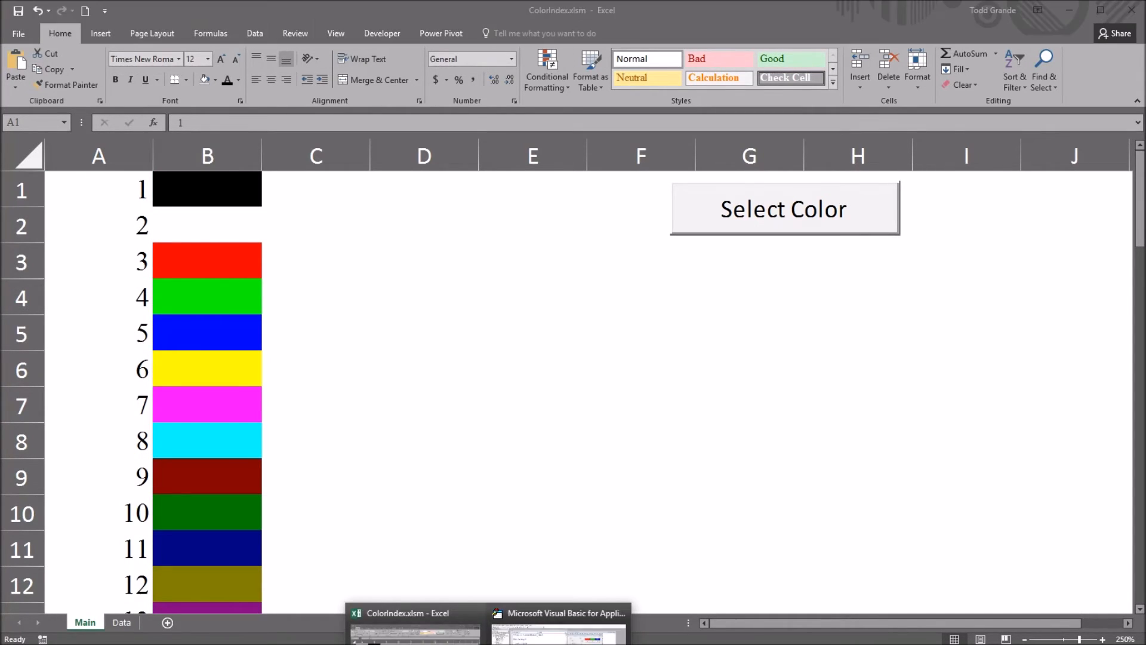
pyautogui.click(557, 612)
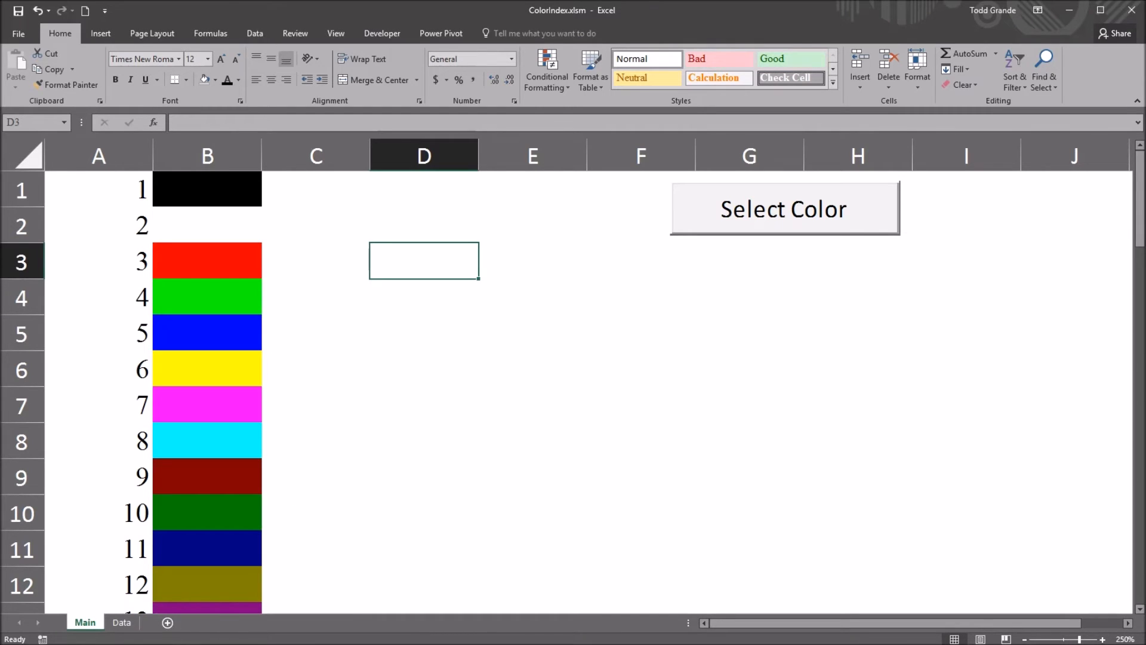
pyautogui.click(206, 512)
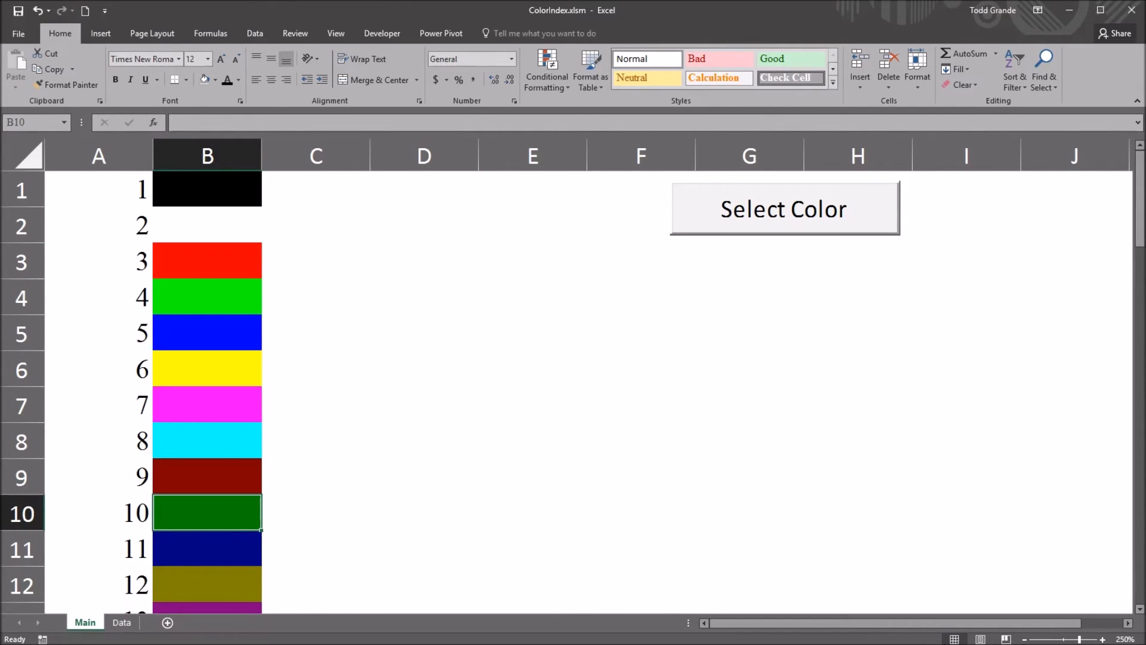
pyautogui.click(99, 512)
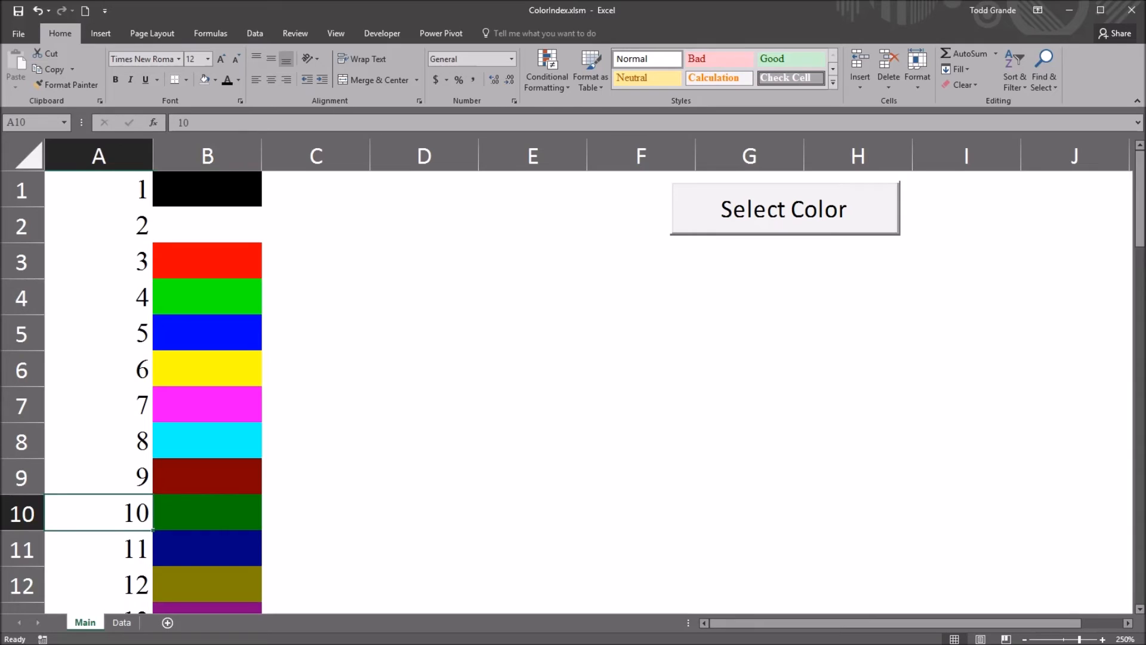
pyautogui.click(206, 512)
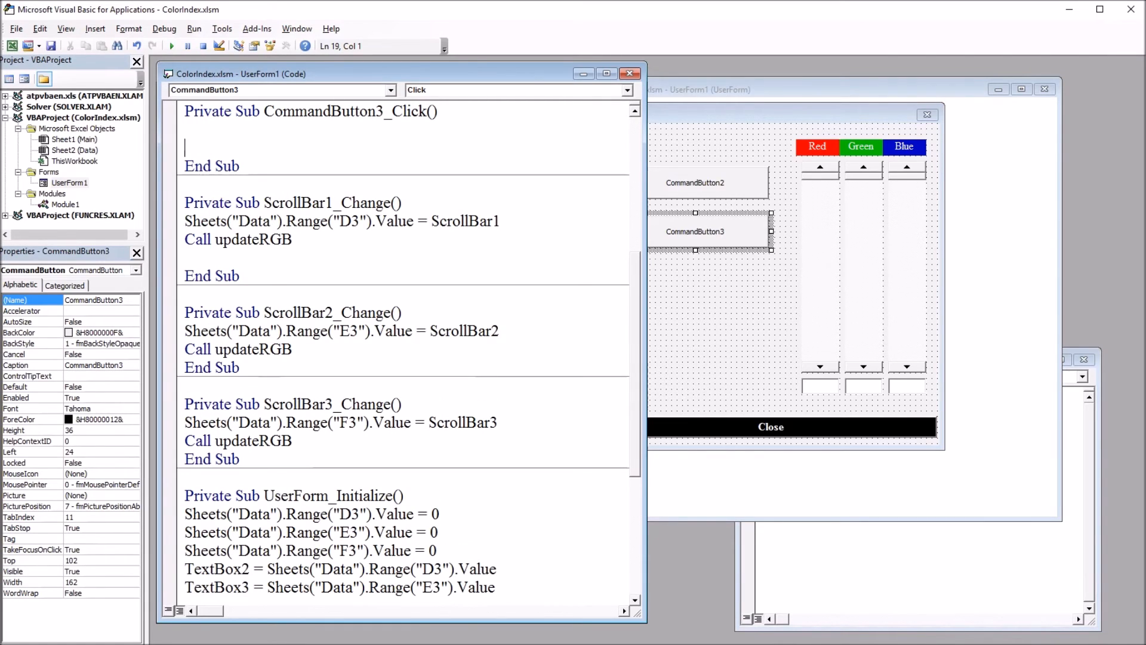
# Write Dim x As Integer, x = ActiveCell.Interior.ColorIndex and MsgBox x in CommandButton3_Click.
pyautogui.write('dim x as Integer')
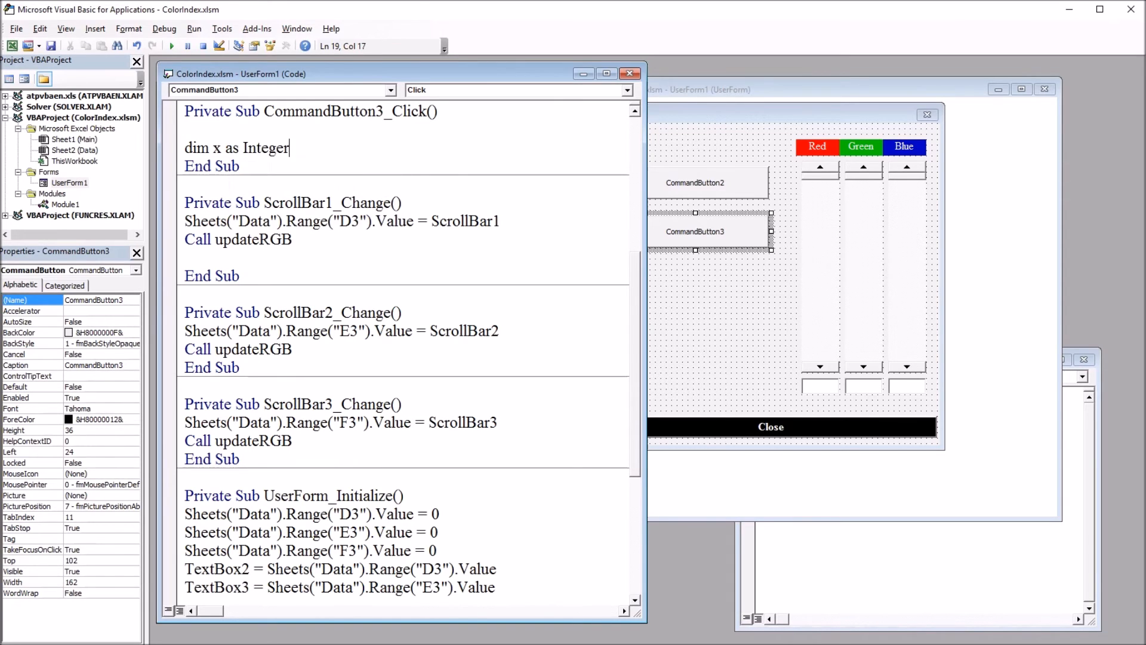
pyautogui.write('x')
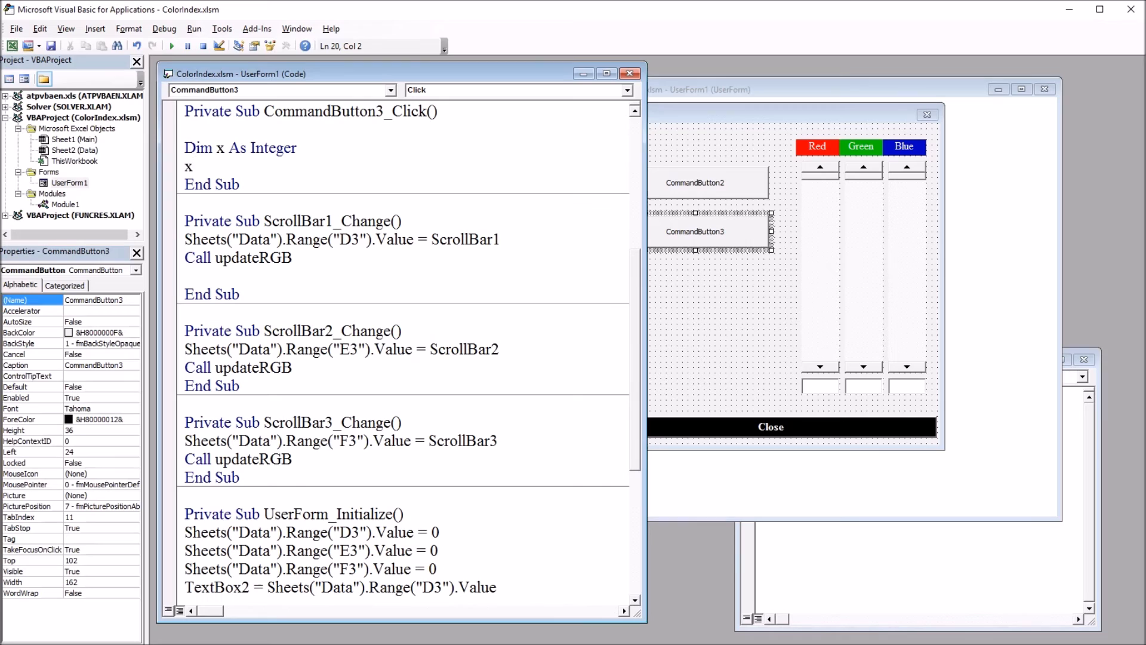
pyautogui.write('= active')
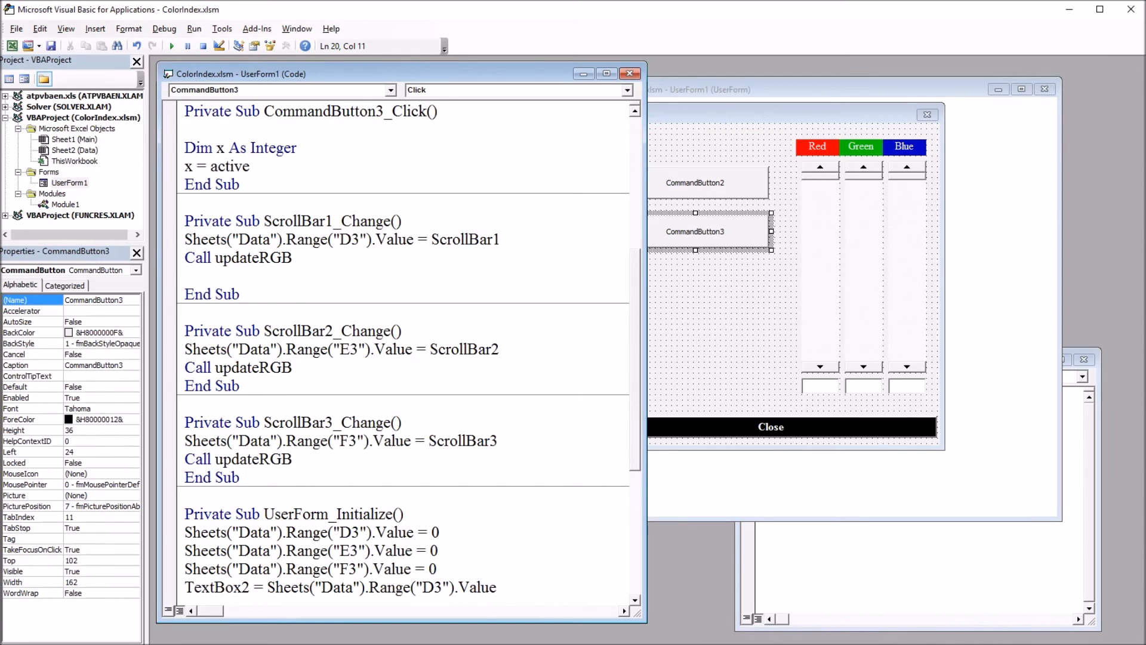
pyautogui.write('cell')
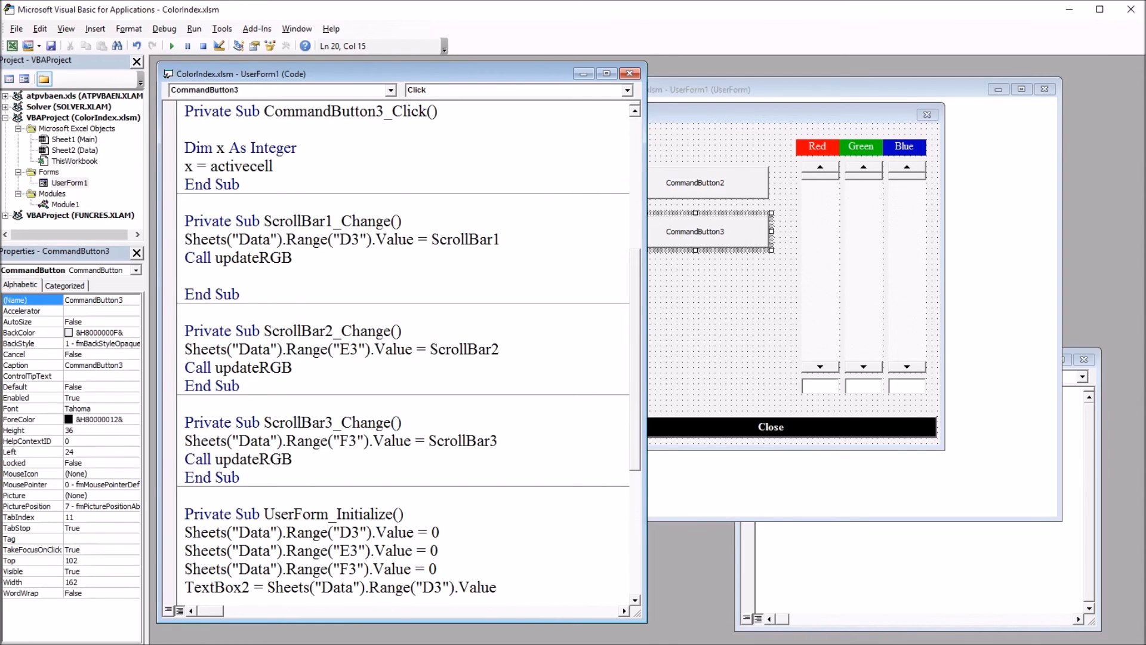
pyautogui.write('.interior')
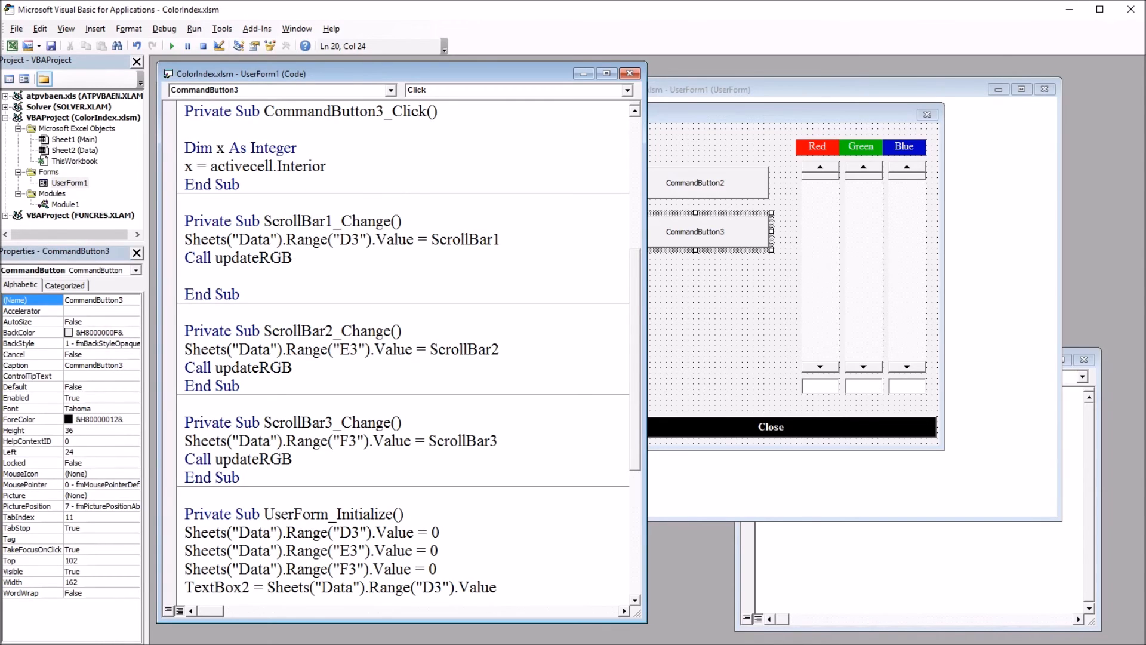
pyautogui.write('.ColorIndex')
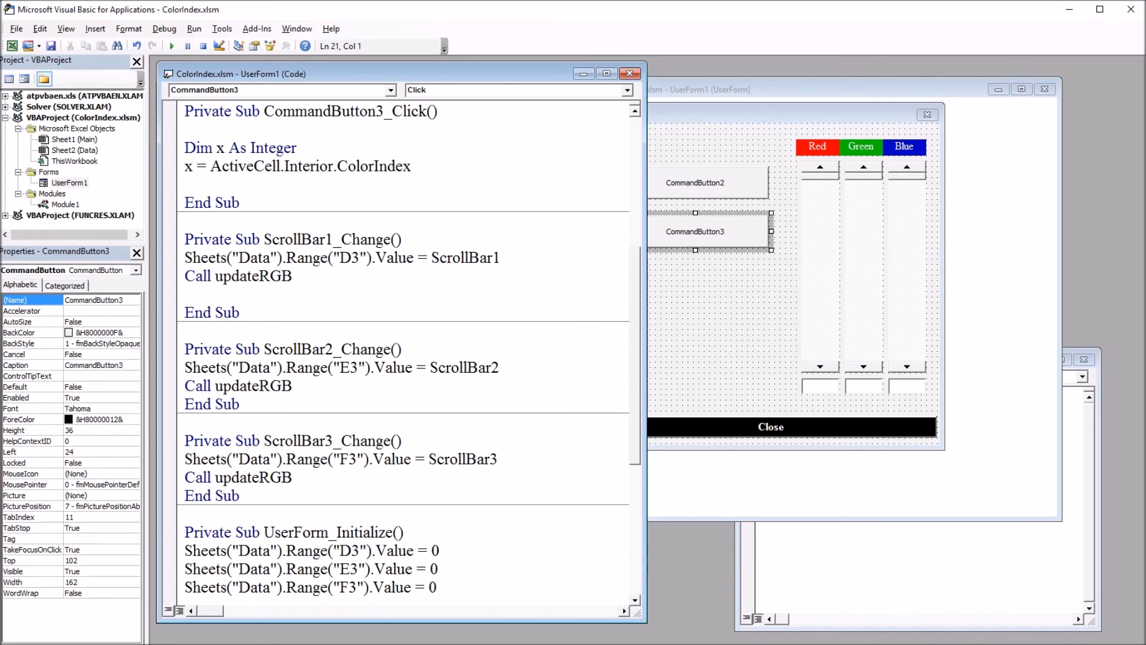
pyautogui.write('msgbox')
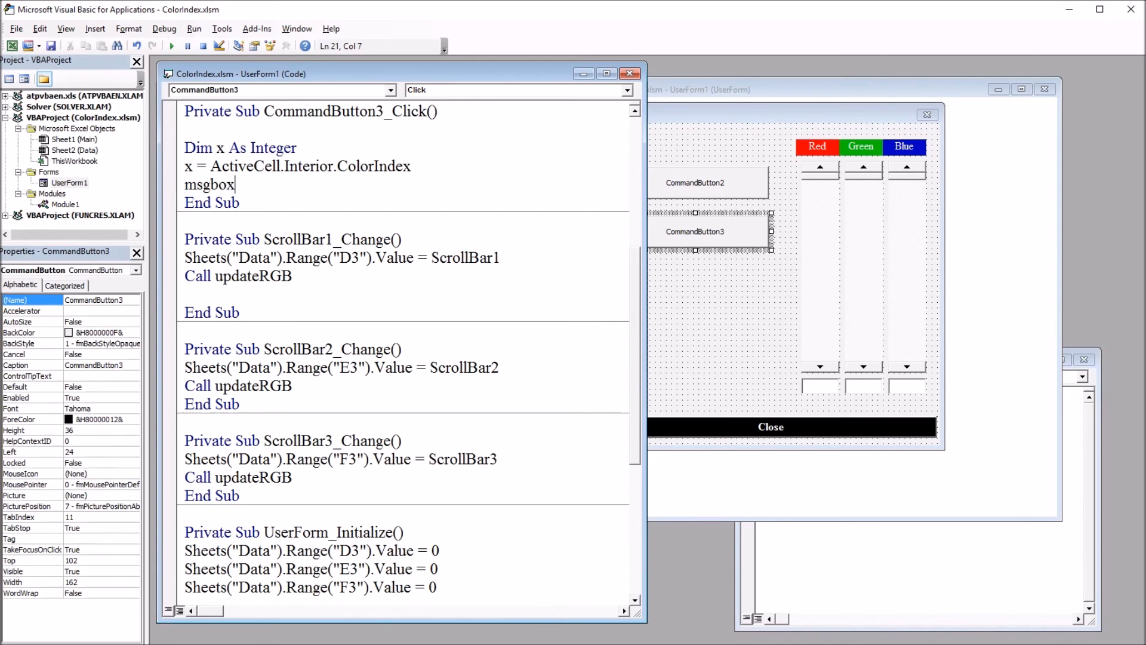
pyautogui.write('x')
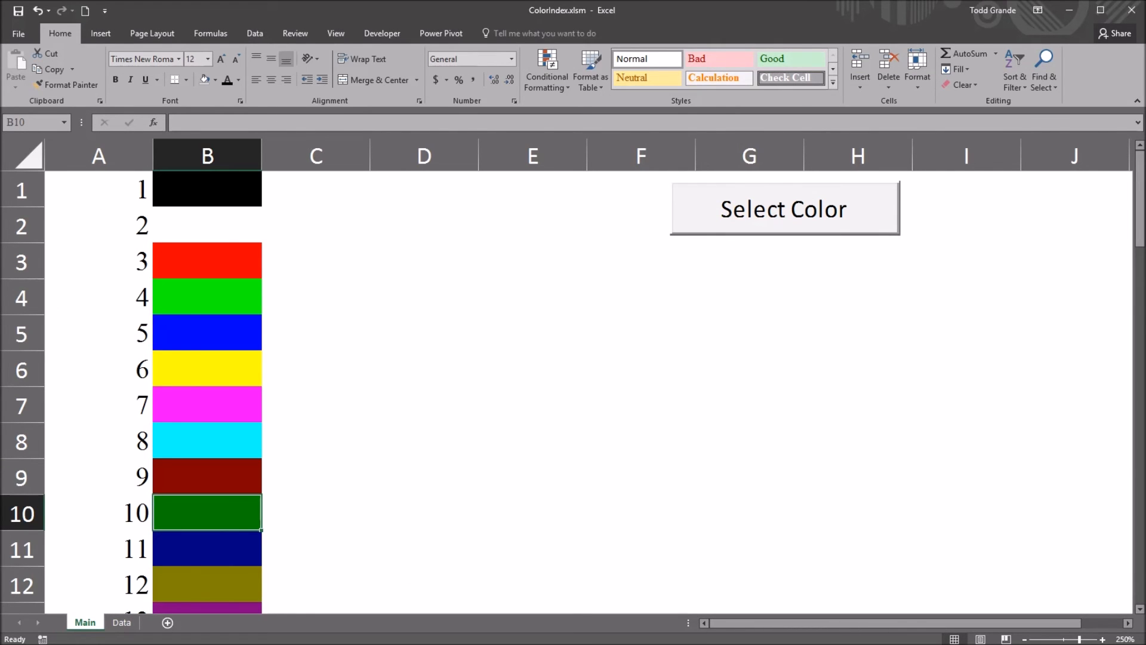
pyautogui.click(783, 207)
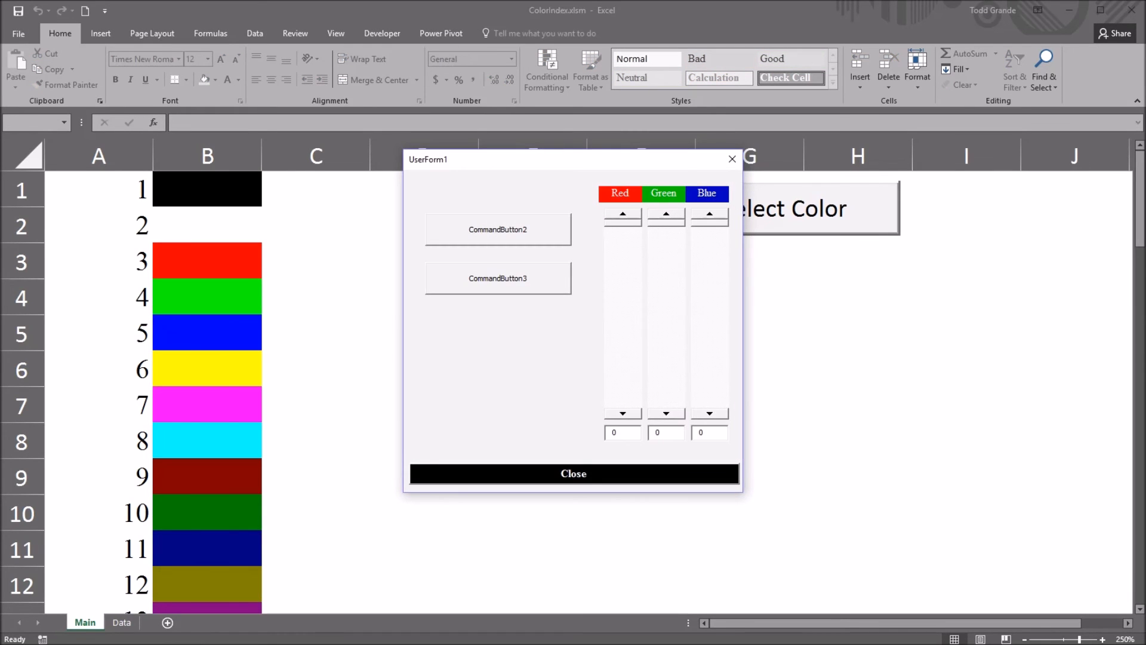
pyautogui.click(498, 278)
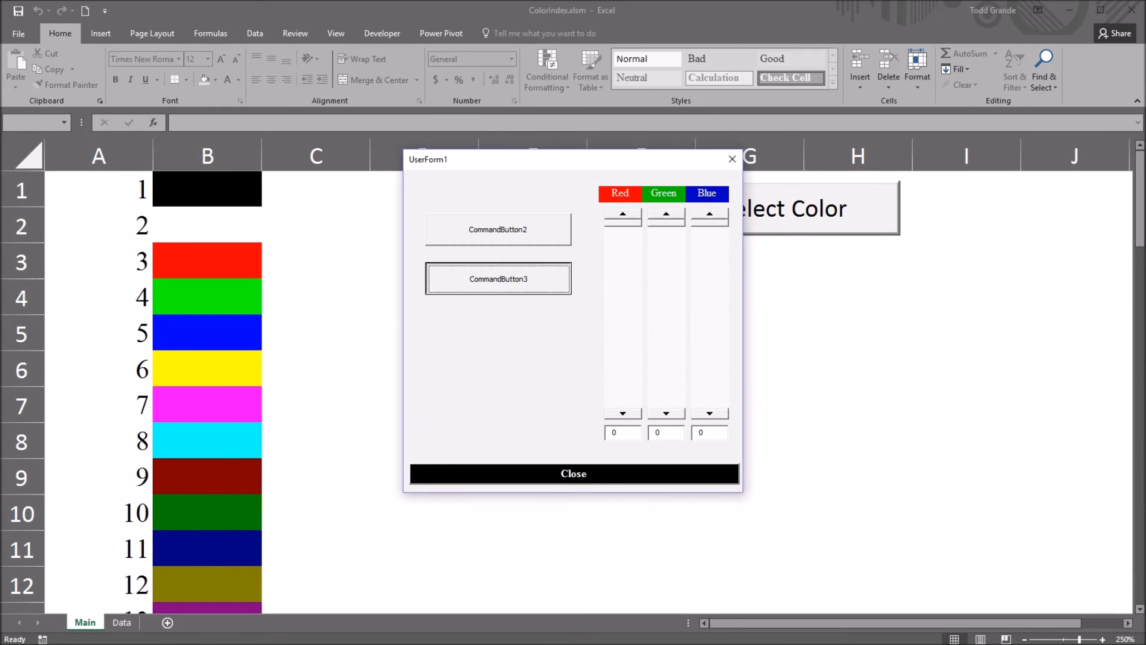
pyautogui.click(498, 278)
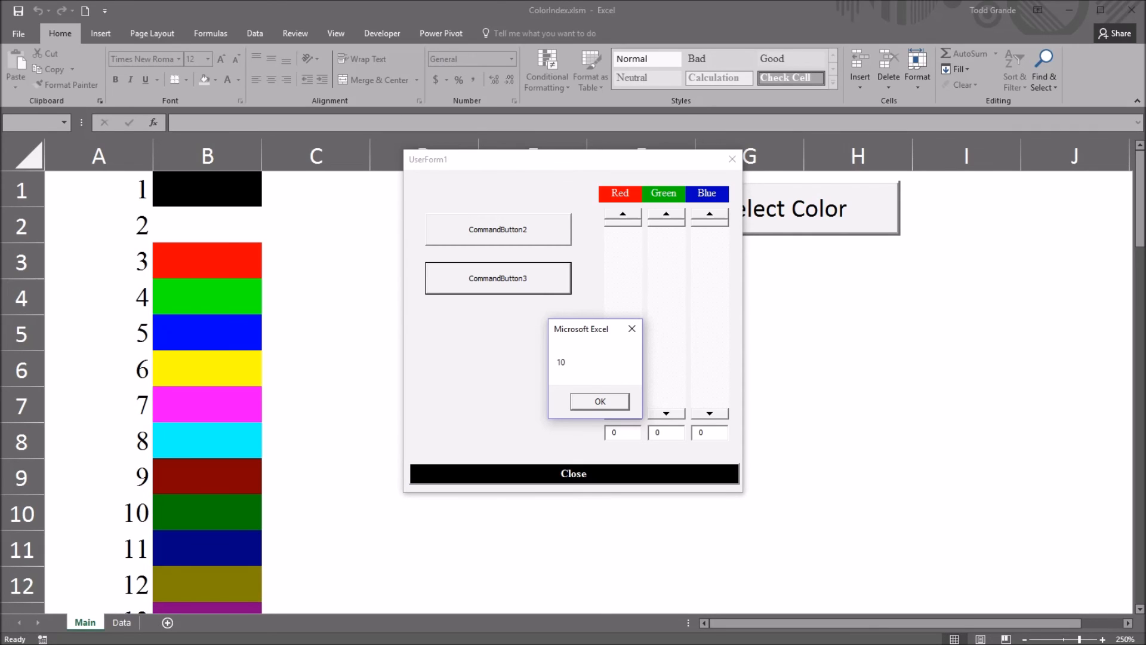
pyautogui.click(599, 401)
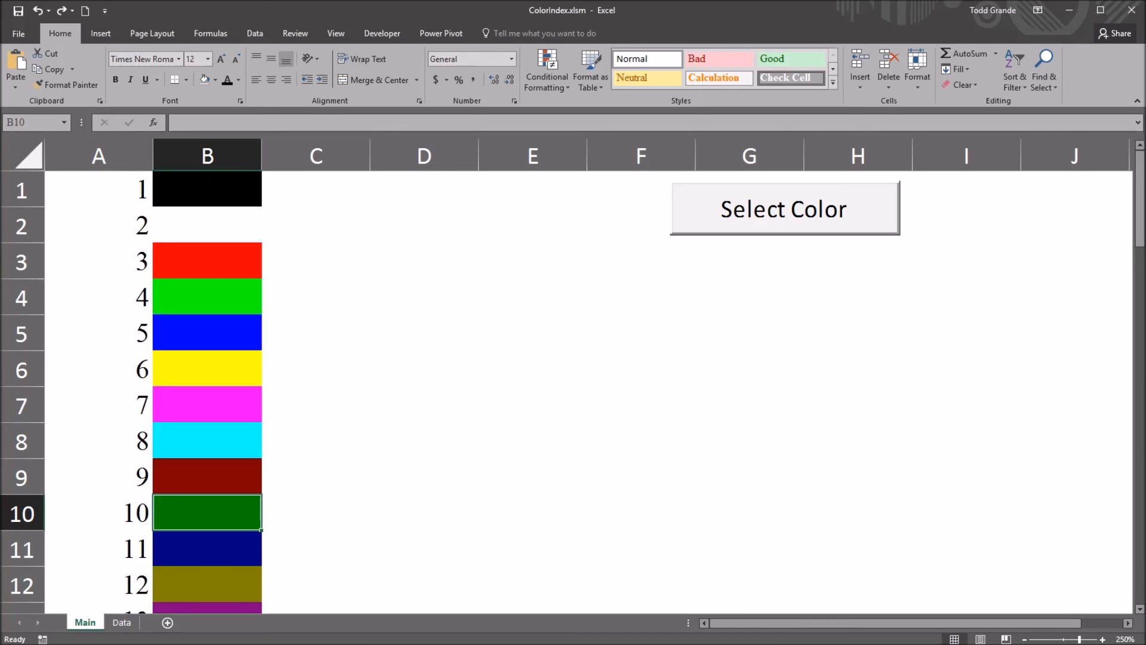
# Paste xlColorIndexNone and xlColorIndexAutomatic into D5:D6, then select C6 and C8.
pyautogui.click(424, 333)
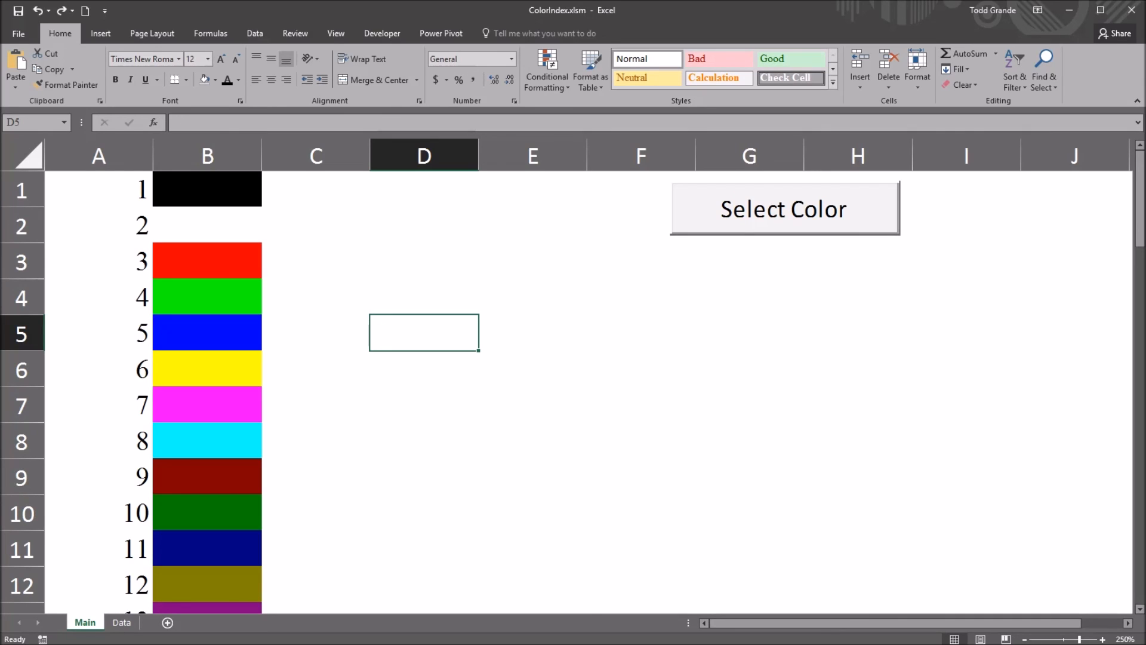
pyautogui.press('ctrl+v')
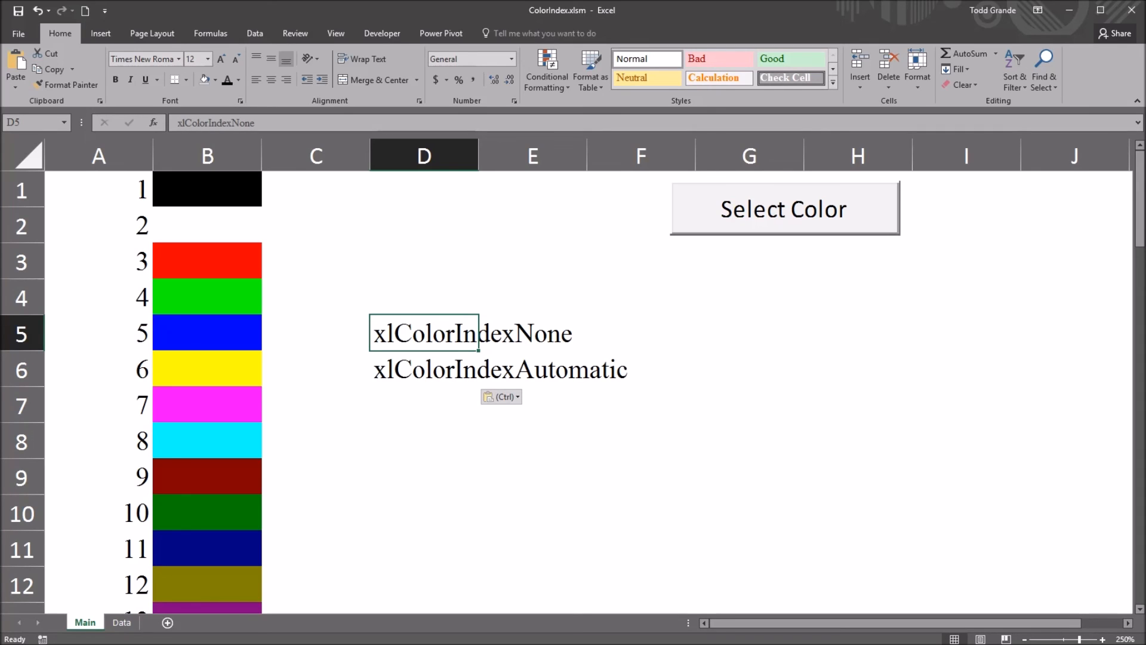
pyautogui.click(315, 333)
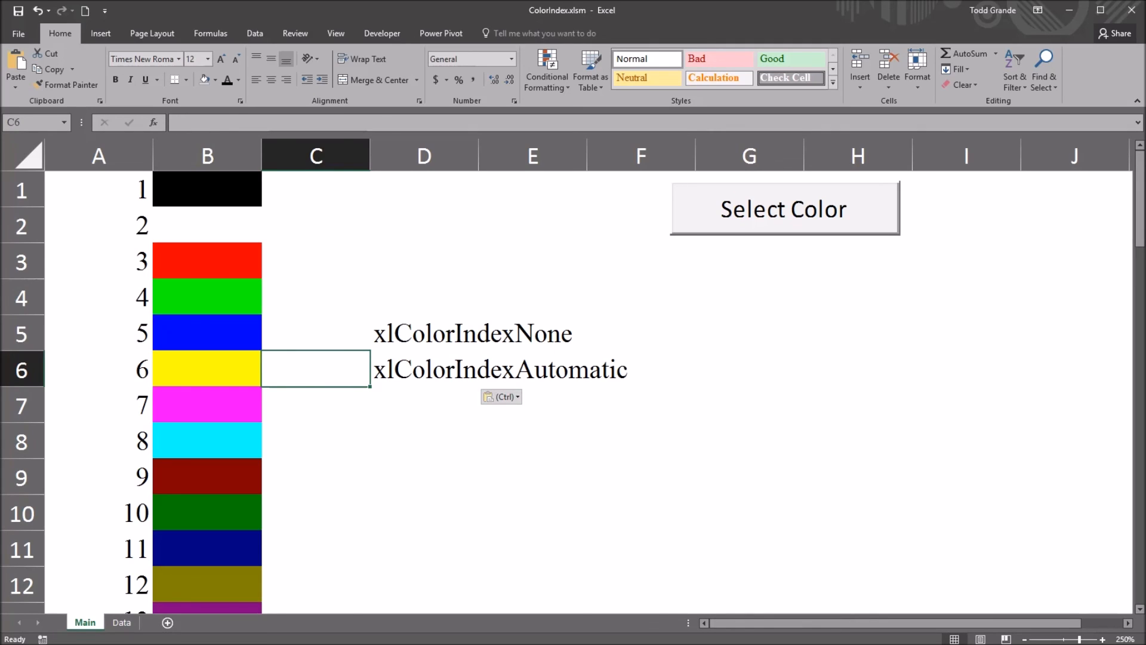
pyautogui.click(315, 441)
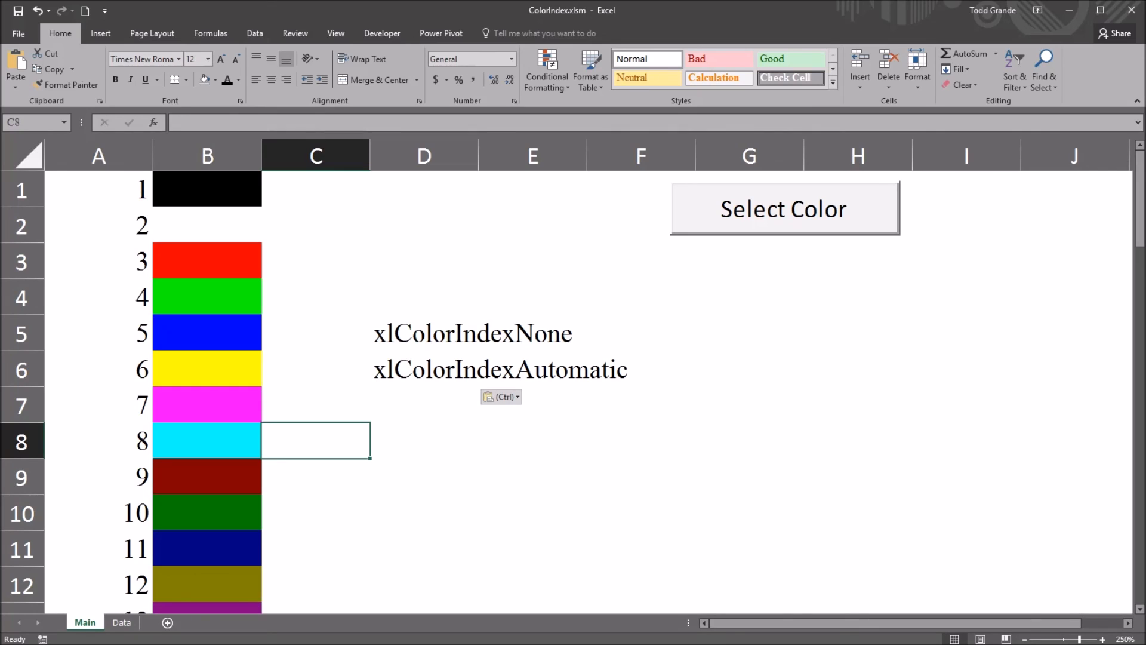